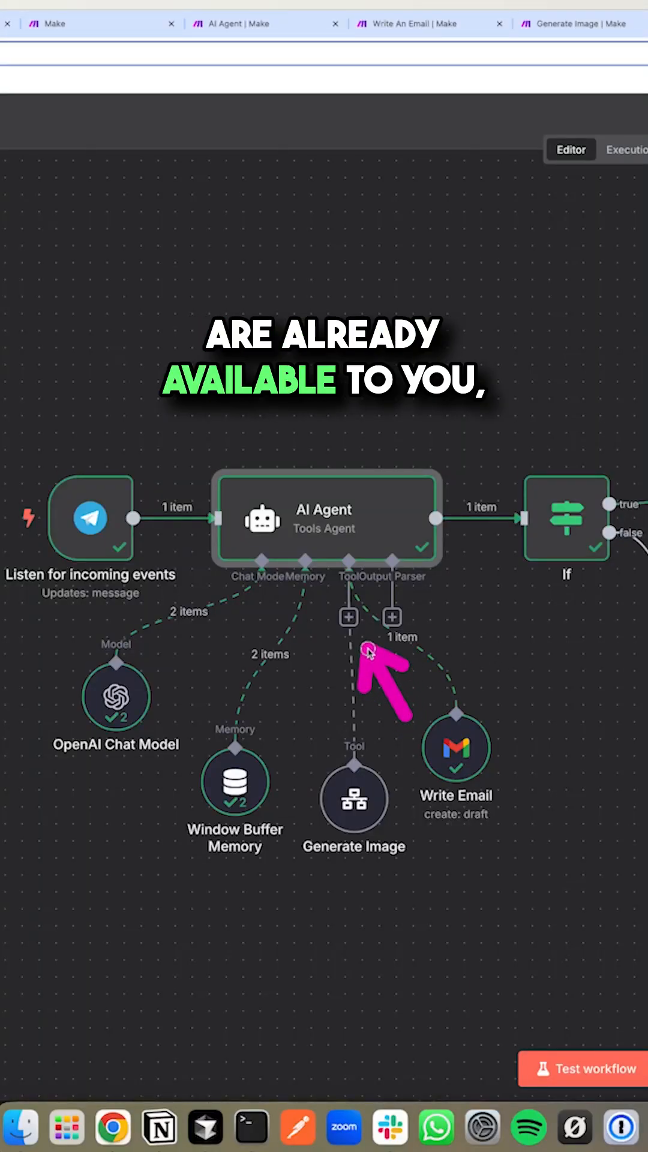
pyautogui.moveTo(386, 955)
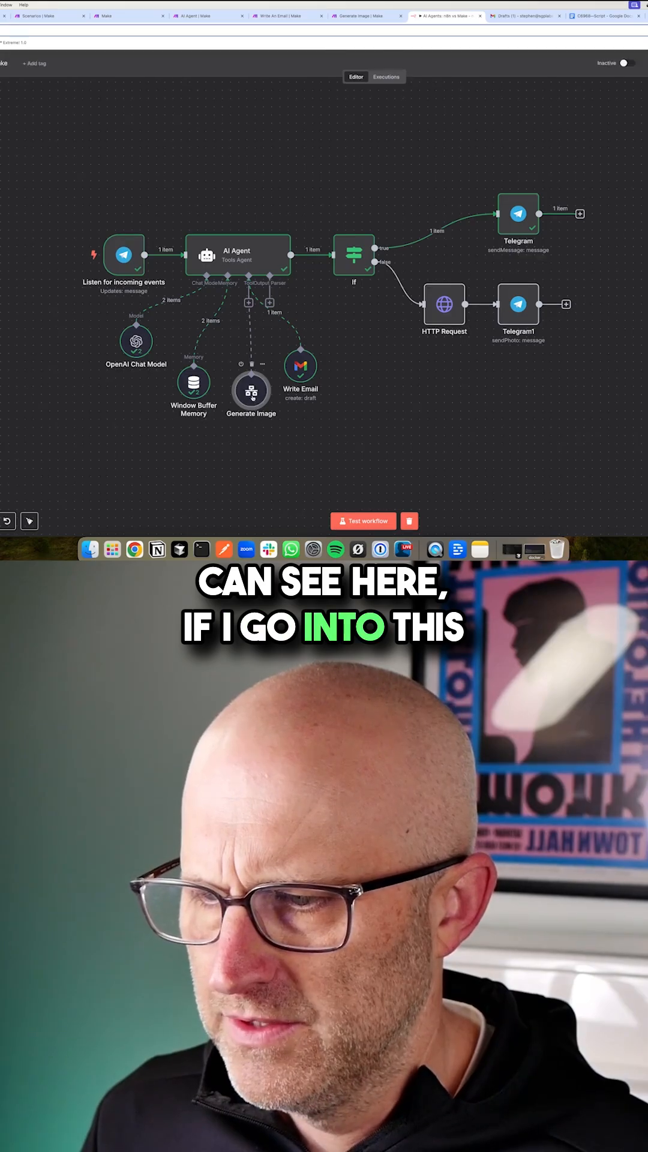
# Send the Telegram bot the request 'please create me an image of a man on a bike'
pyautogui.doubleClick(250, 393)
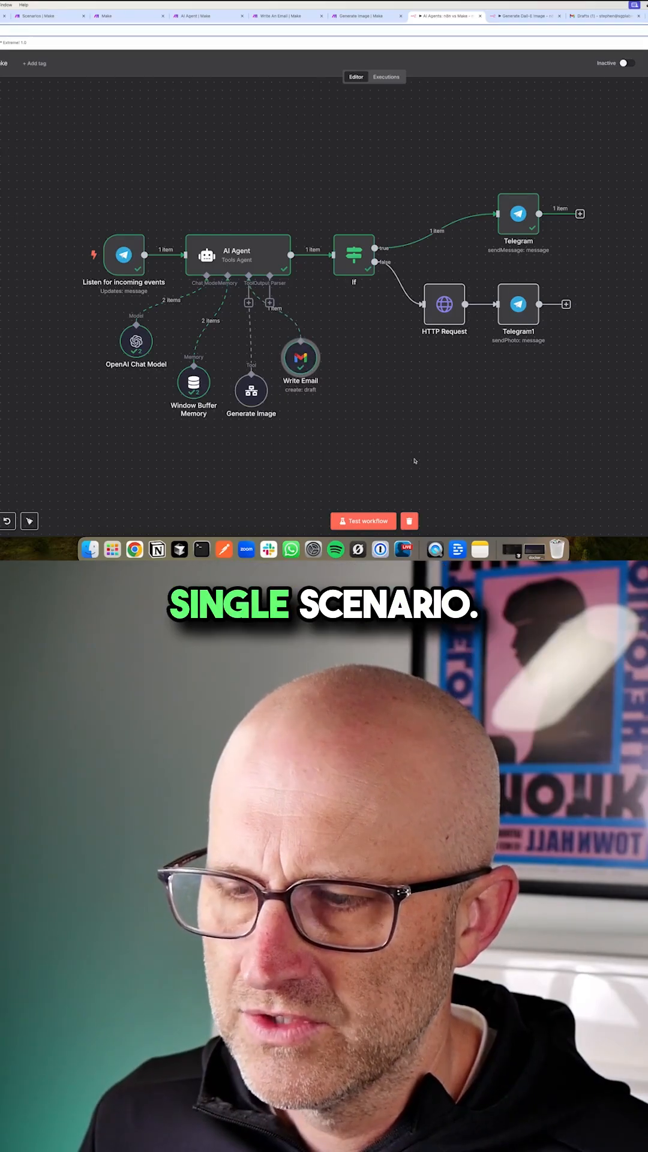
pyautogui.click(523, 16)
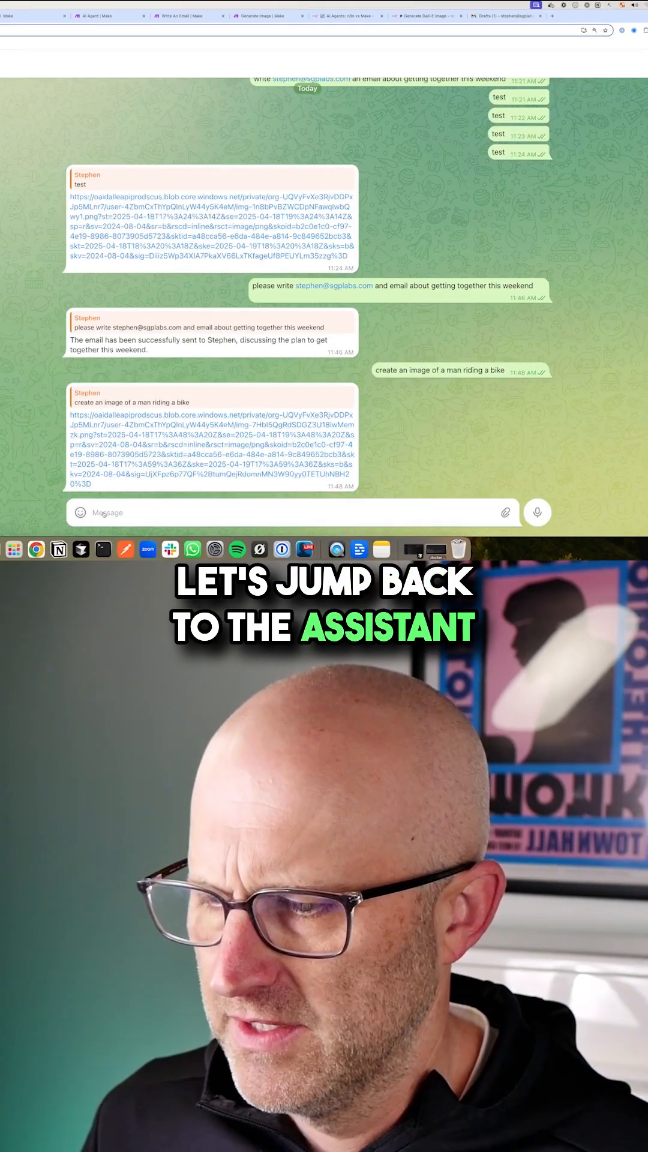
pyautogui.write('please create me an image of a man on a')
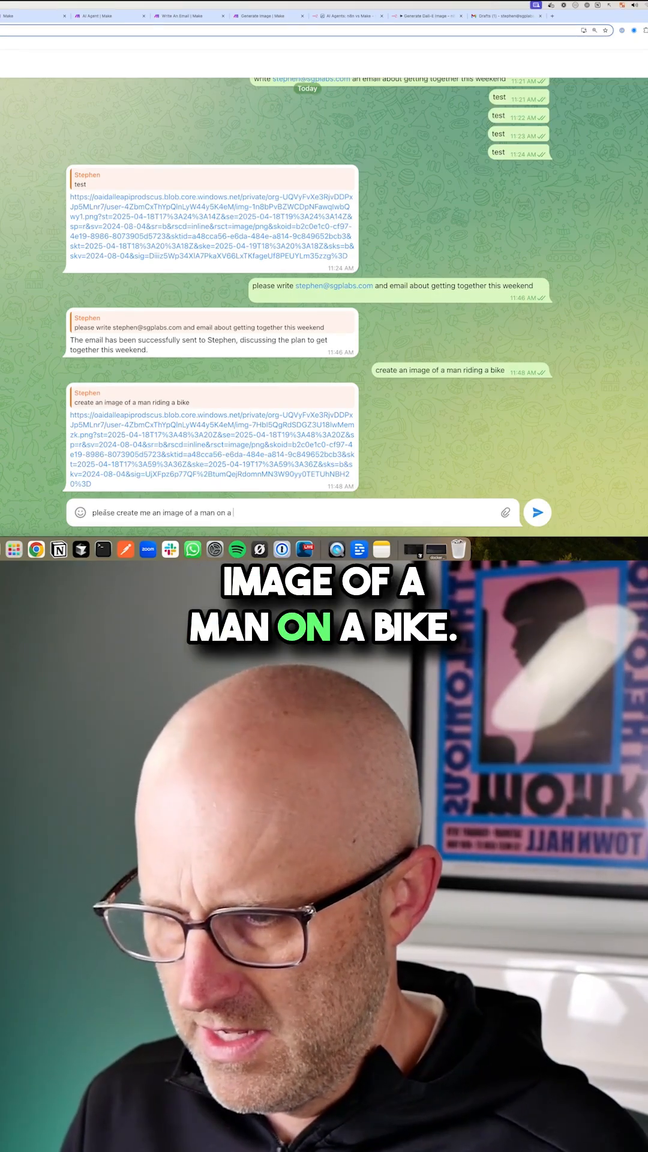
pyautogui.click(537, 512)
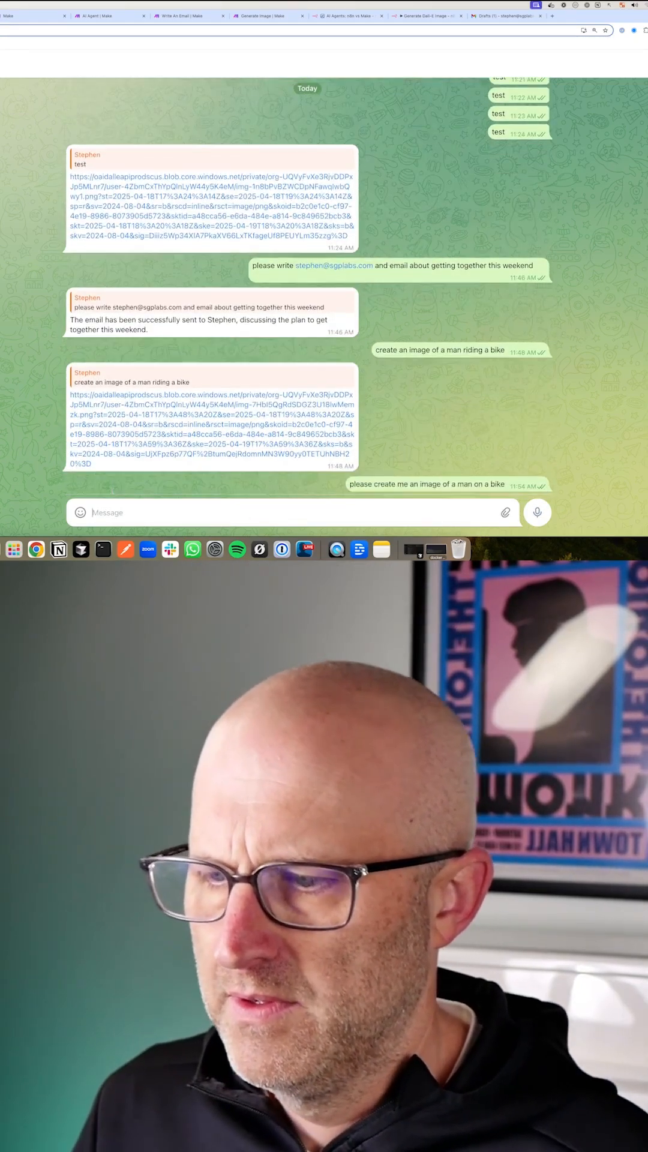
# View the bot's generated mountain-bike cyclist image, then the agent's memory log
pyautogui.click(345, 16)
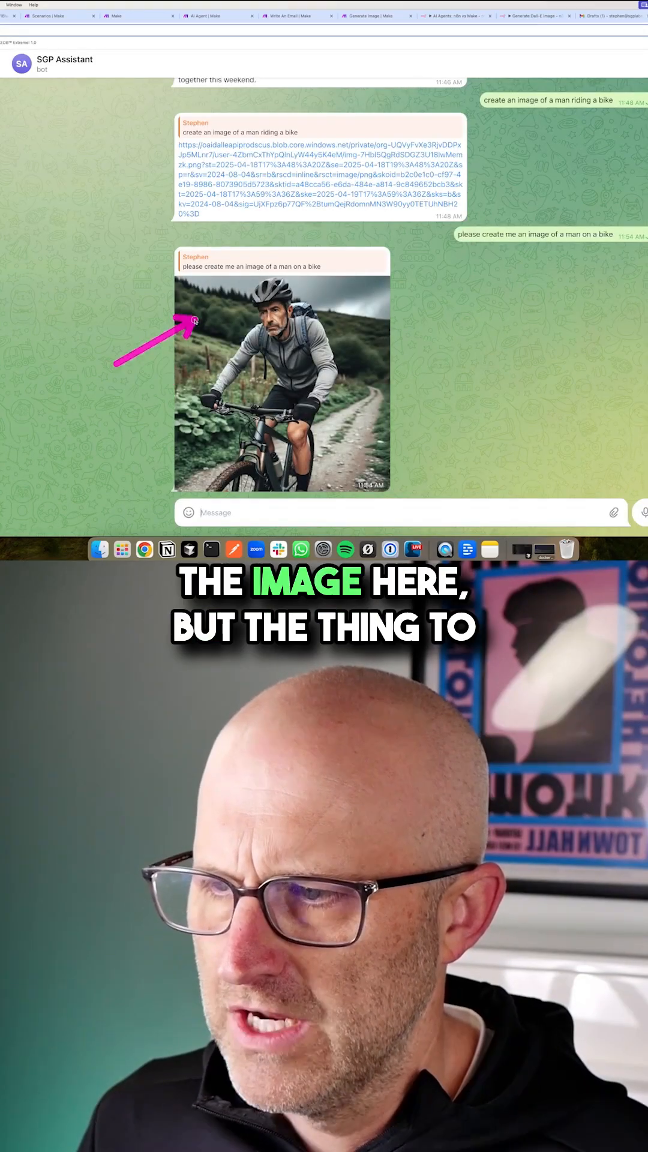
pyautogui.click(456, 16)
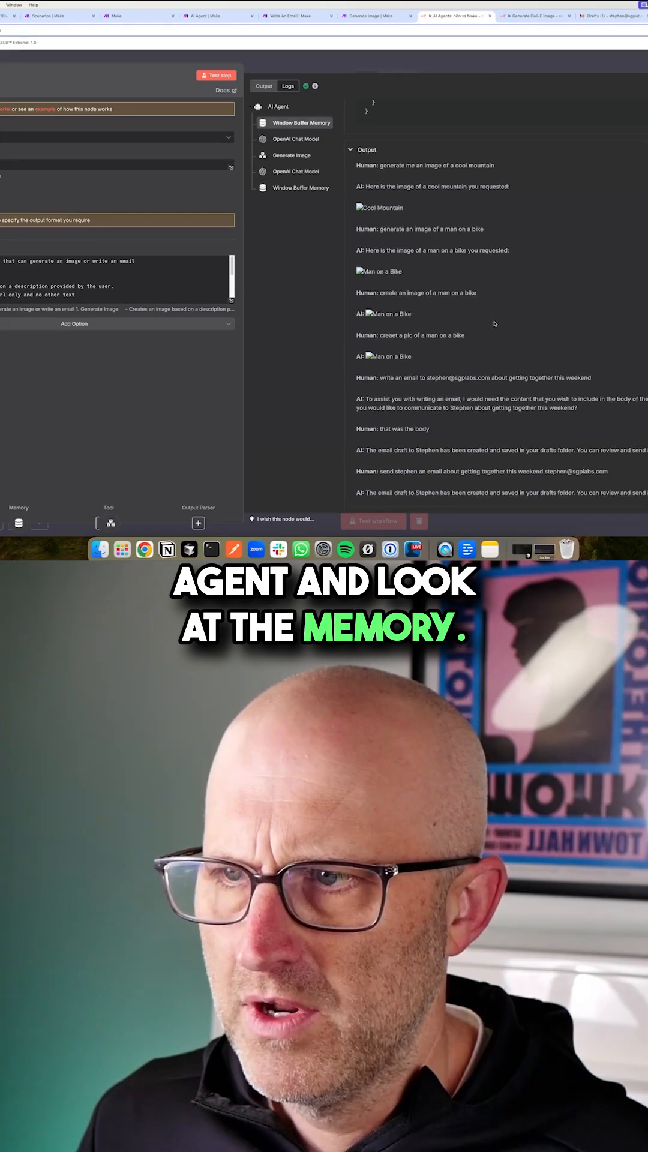
# Select the OpenAI Chat Model log entry to see its full prompt and prior conversation
pyautogui.click(297, 139)
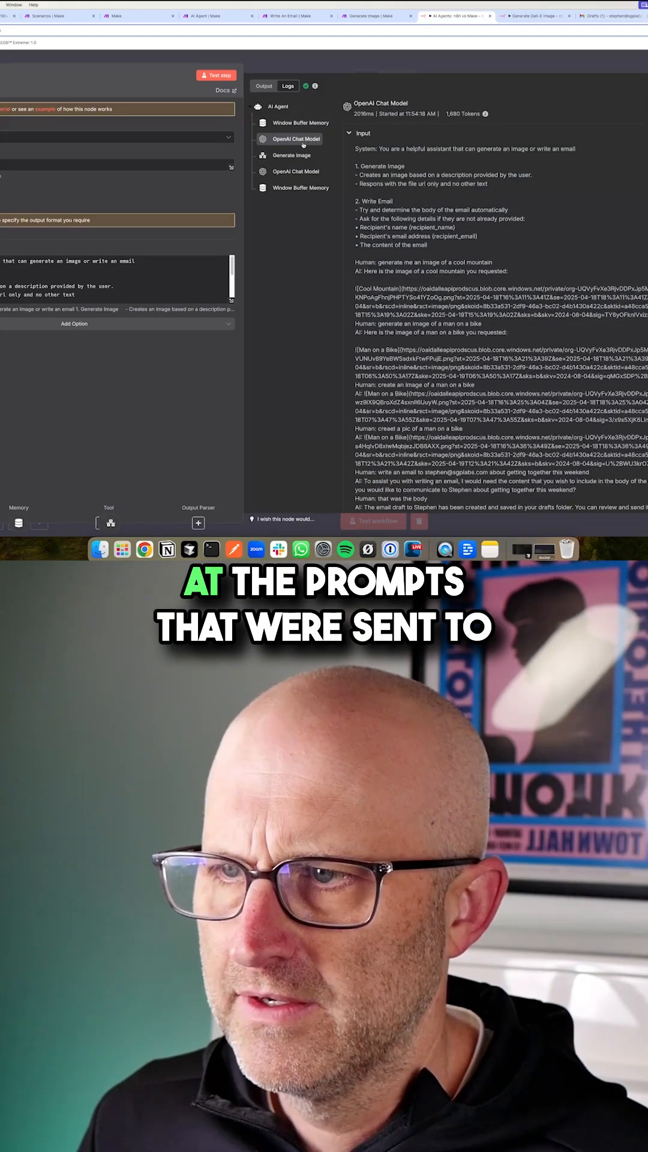